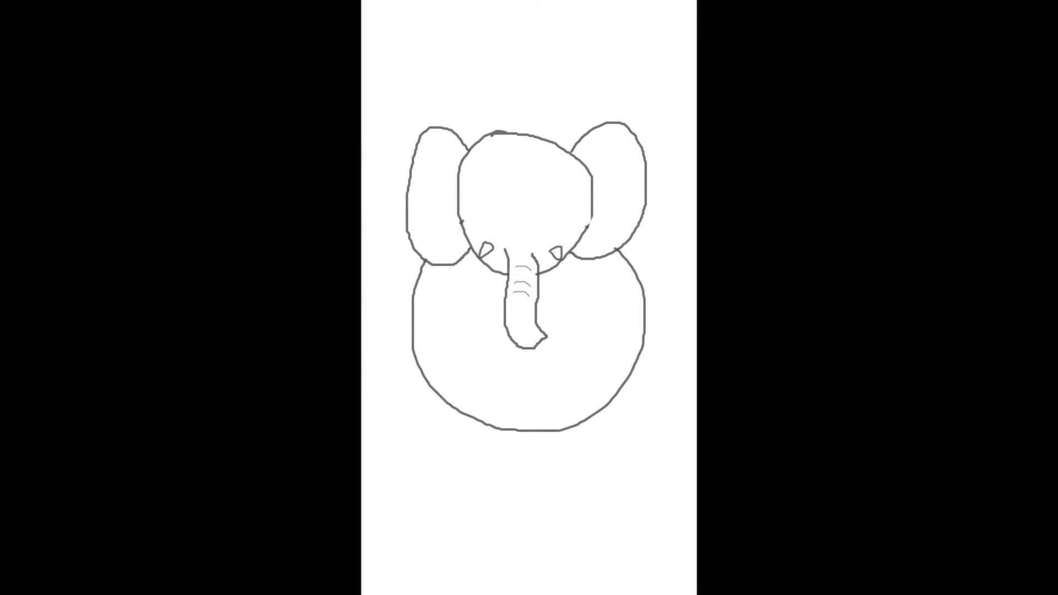
- Add a solid black round eye on the elephant's head above the trunk
left_click(544, 212)
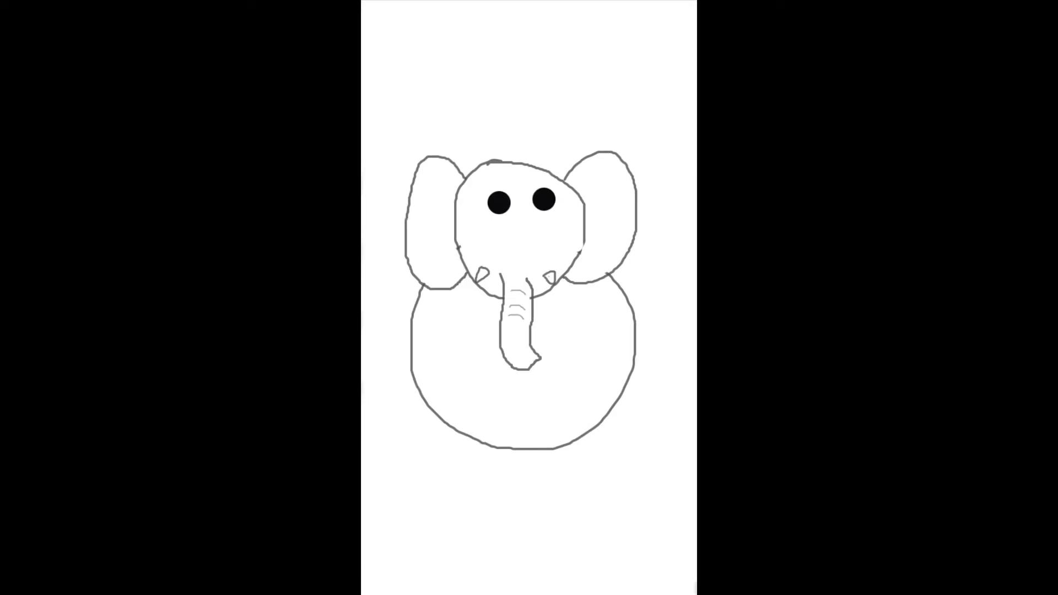